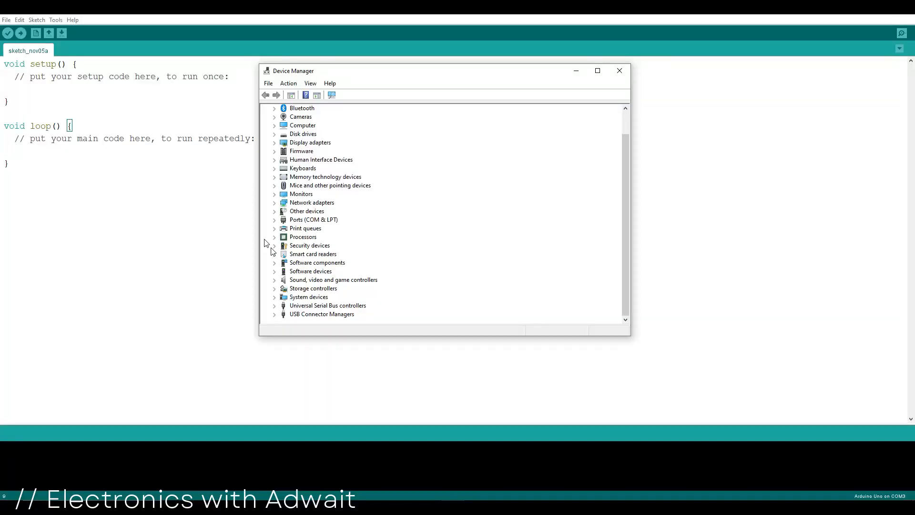
pyautogui.moveTo(277, 222)
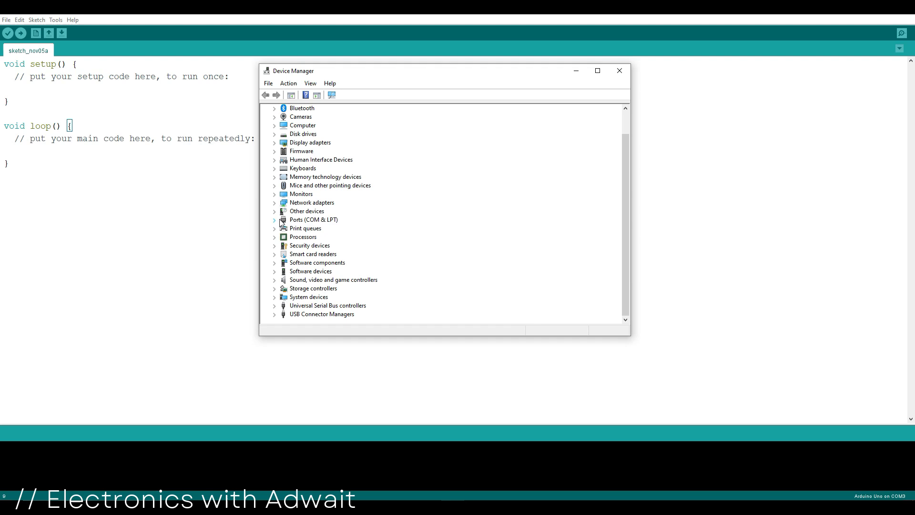
# Confirm the board appears as a USB Serial Port under Ports (COM & LPT), then close Device Manager
pyautogui.click(274, 219)
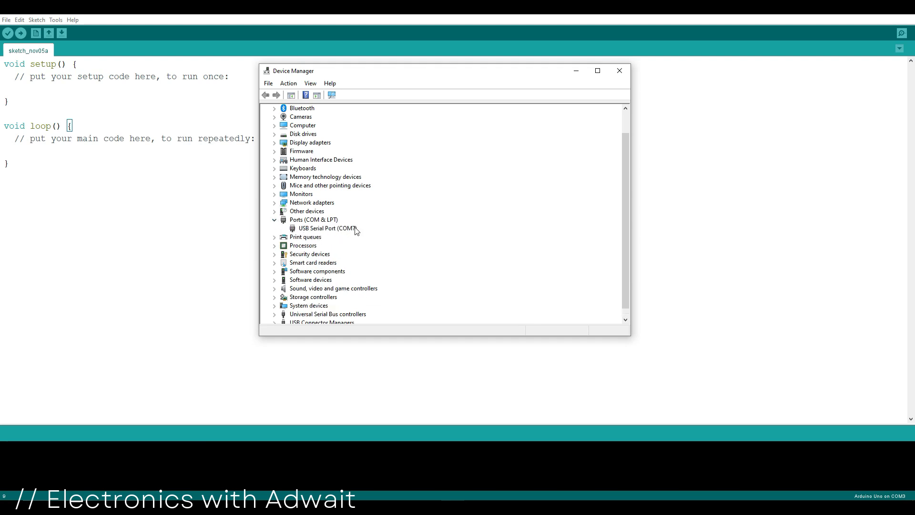
pyautogui.click(324, 229)
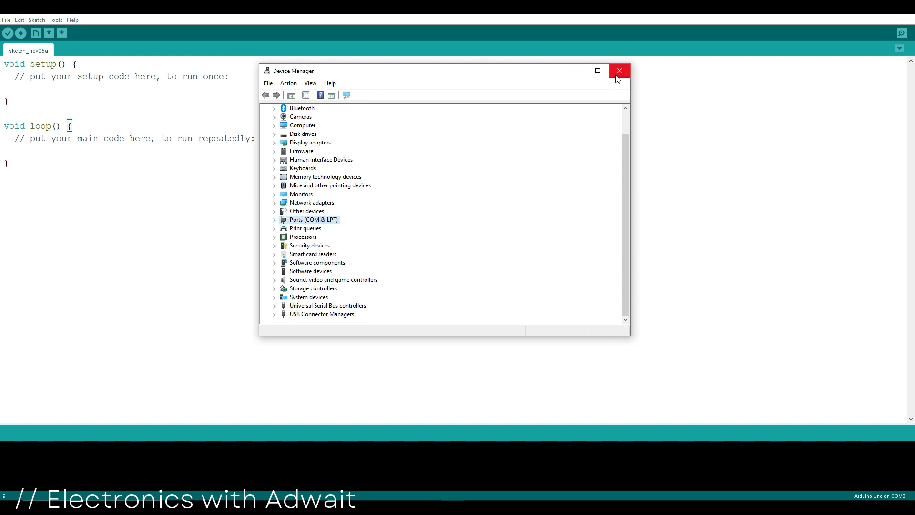
pyautogui.click(620, 70)
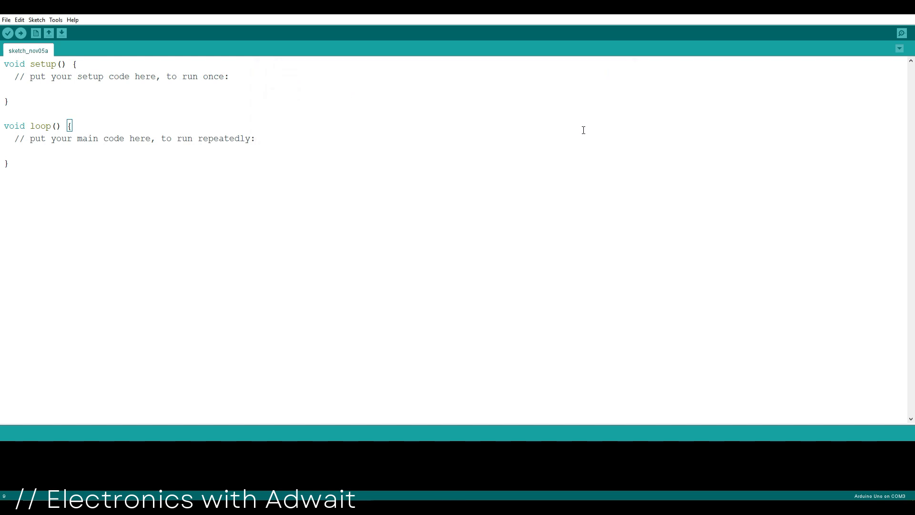
pyautogui.moveTo(240, 268)
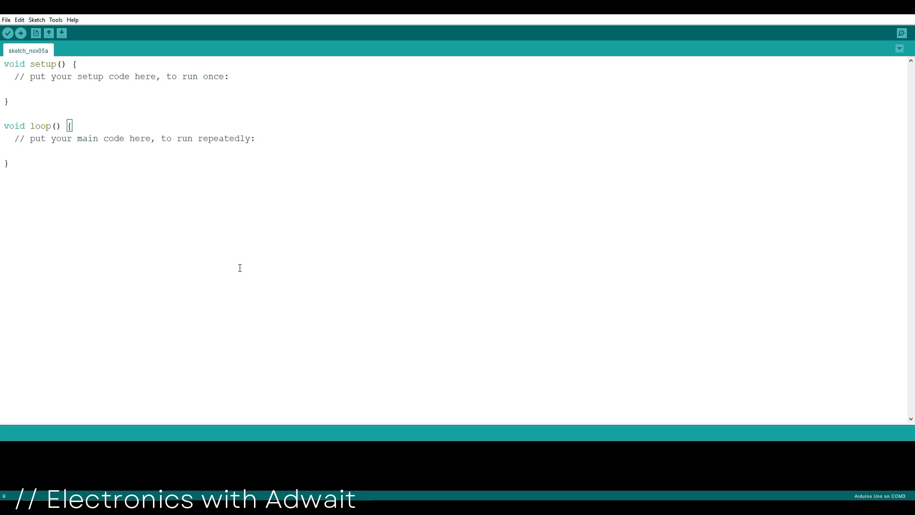
pyautogui.moveTo(498, 332)
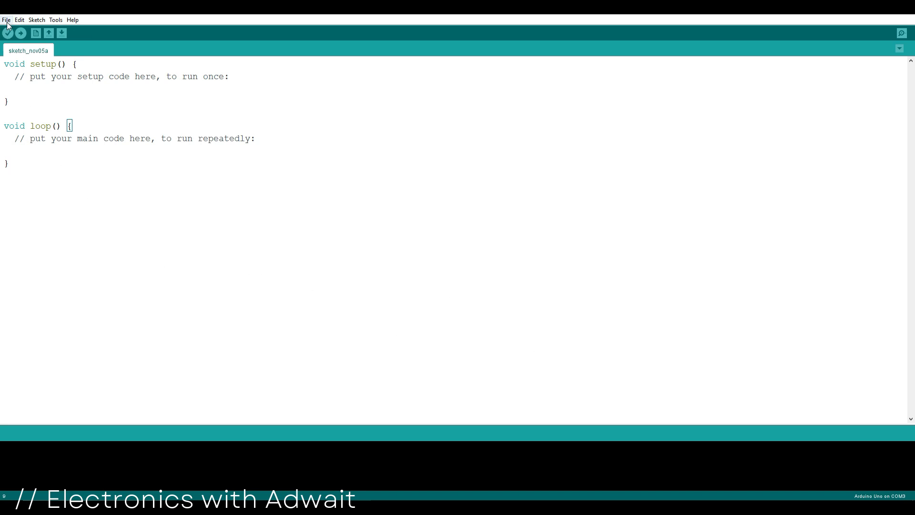
pyautogui.click(7, 19)
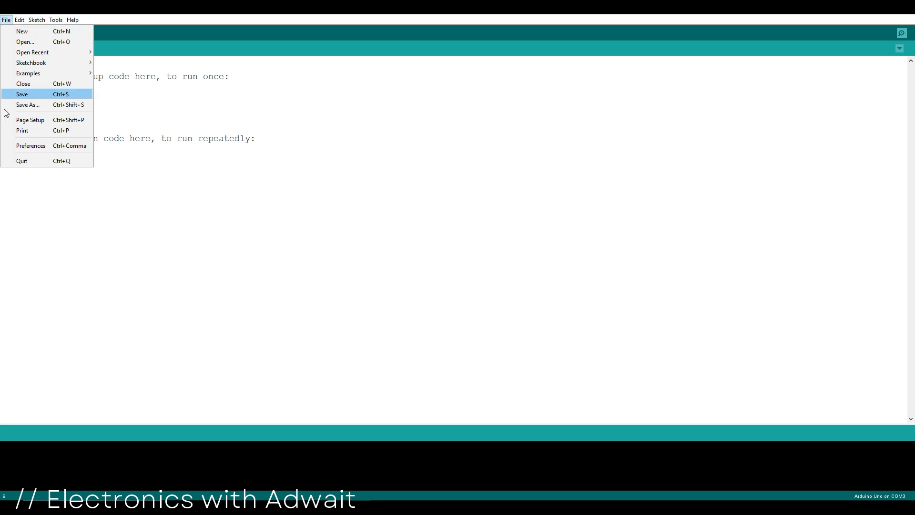
pyautogui.moveTo(39, 152)
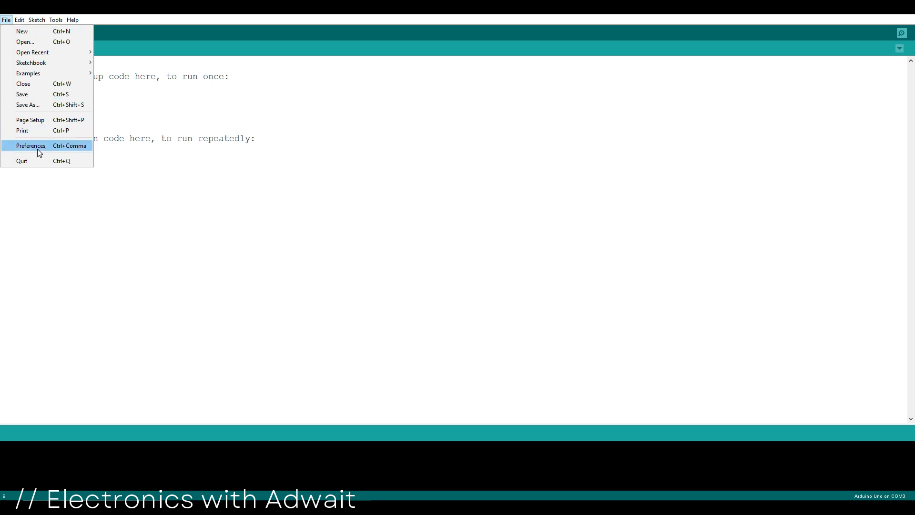
pyautogui.click(32, 146)
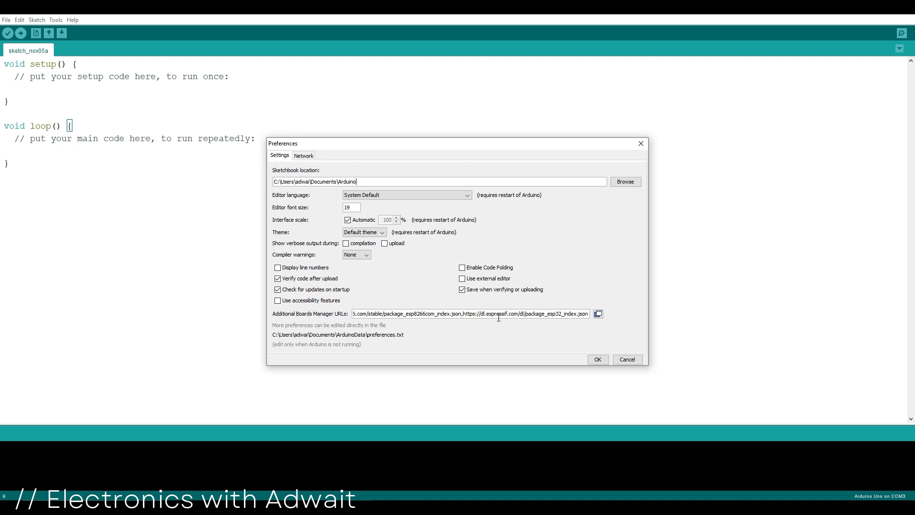
pyautogui.moveTo(465, 314); pyautogui.dragTo(539, 313)
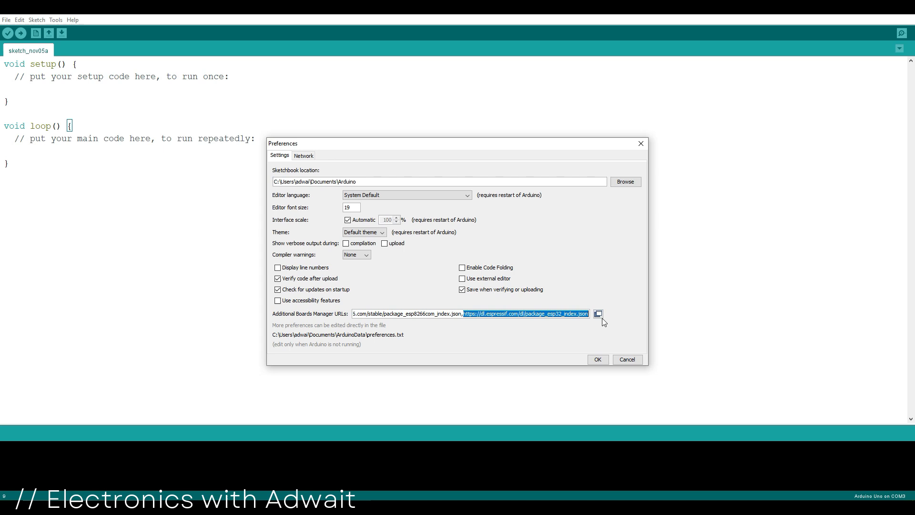
pyautogui.click(599, 314)
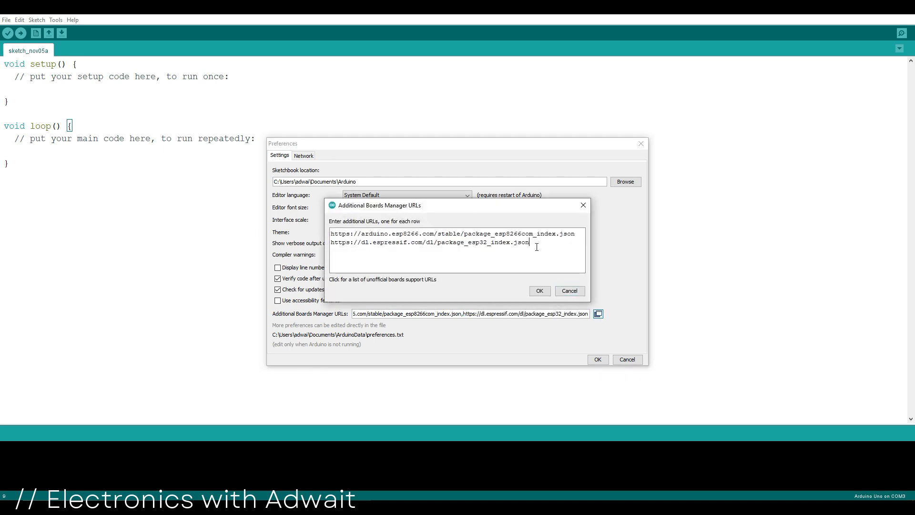
pyautogui.moveTo(507, 273)
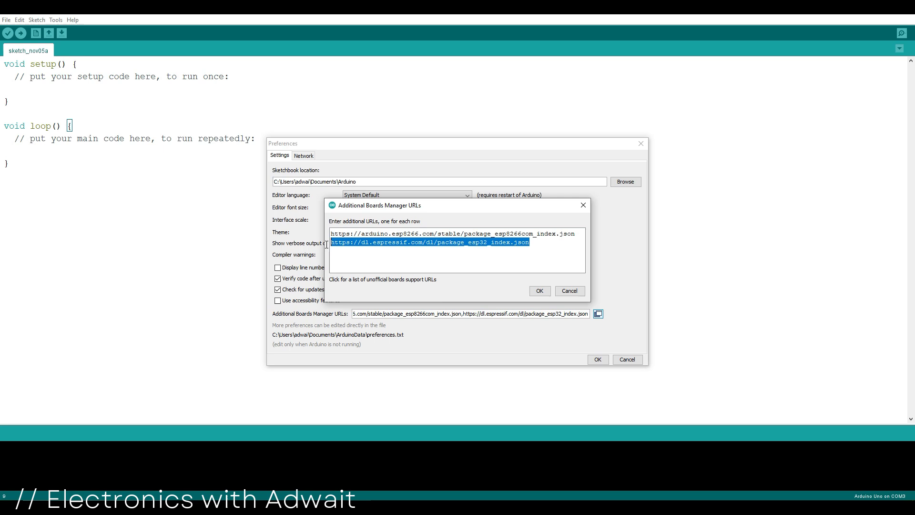
pyautogui.moveTo(318, 251)
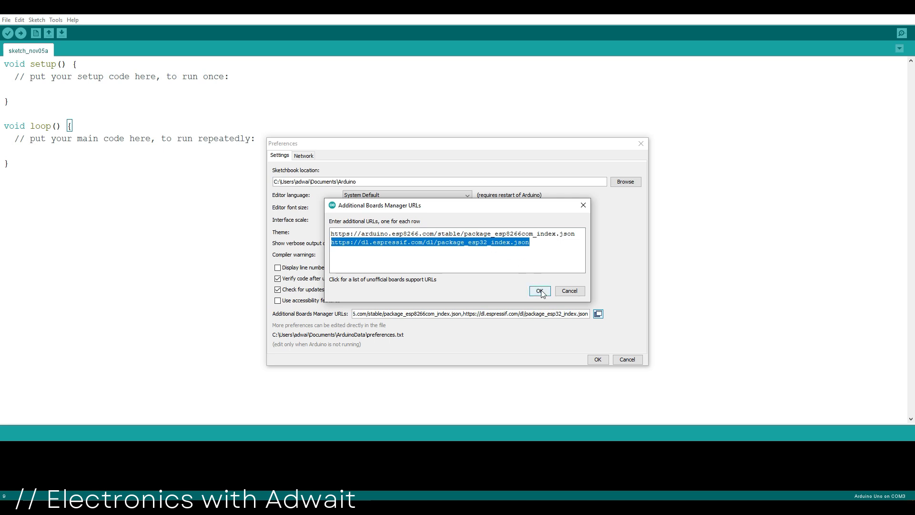
pyautogui.click(540, 290)
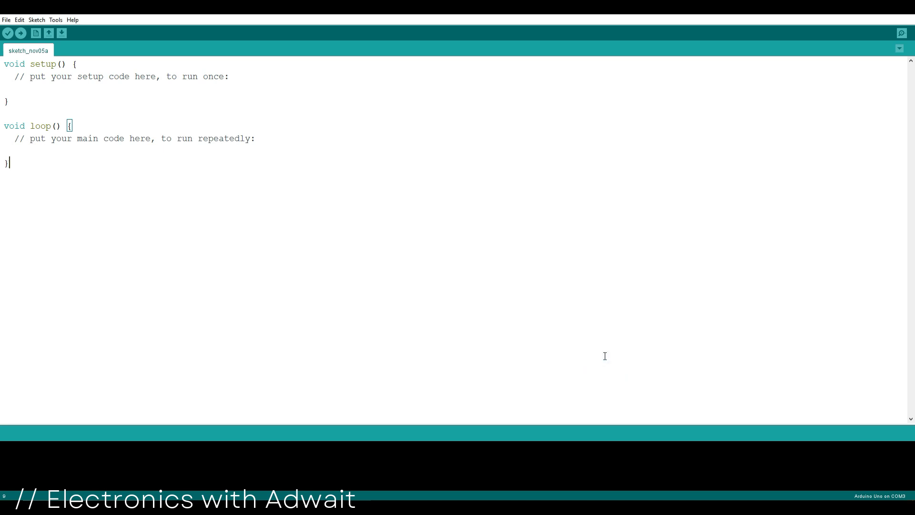
pyautogui.moveTo(398, 267)
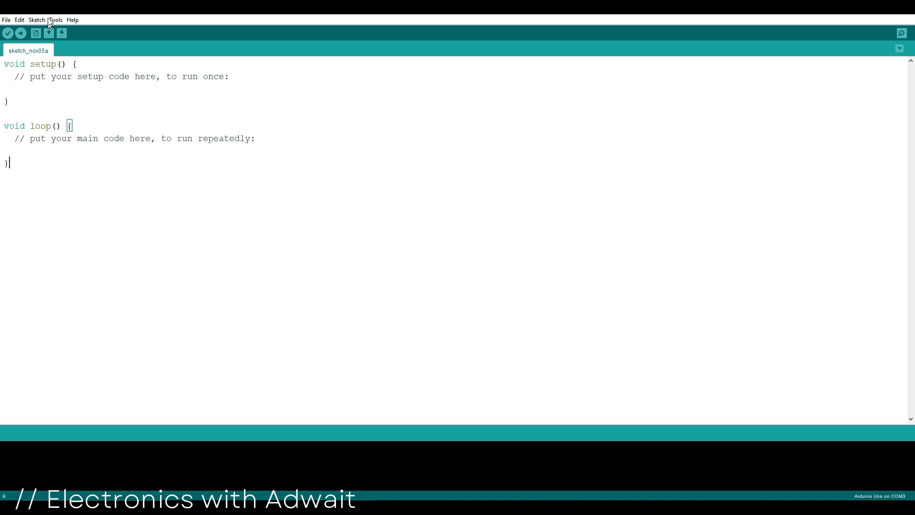
pyautogui.click(56, 19)
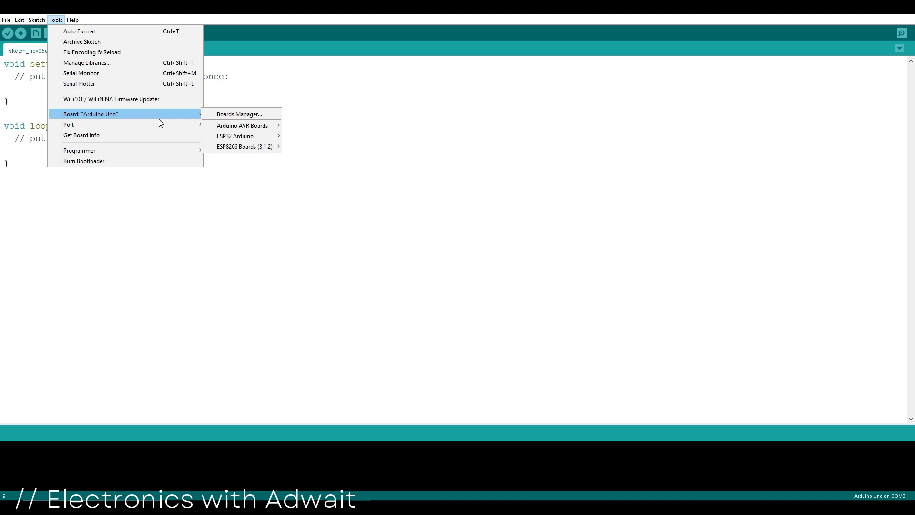
pyautogui.moveTo(242, 114)
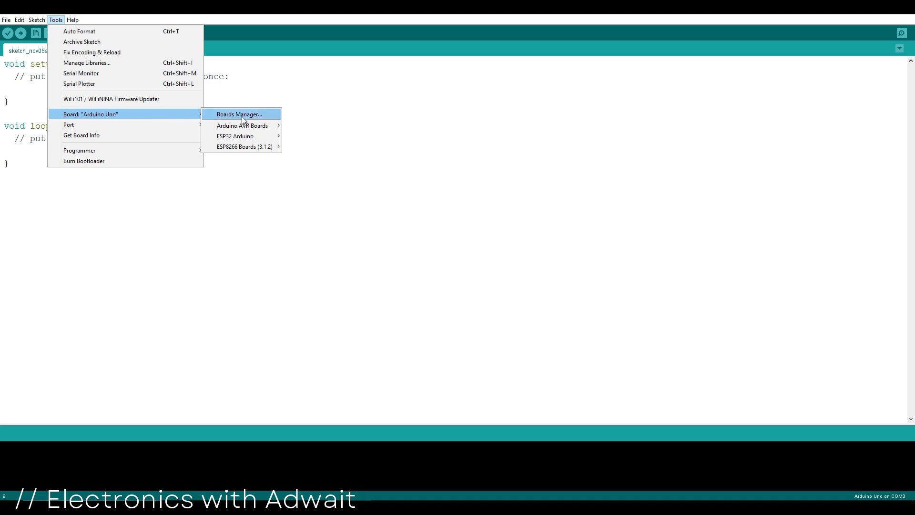
pyautogui.click(239, 115)
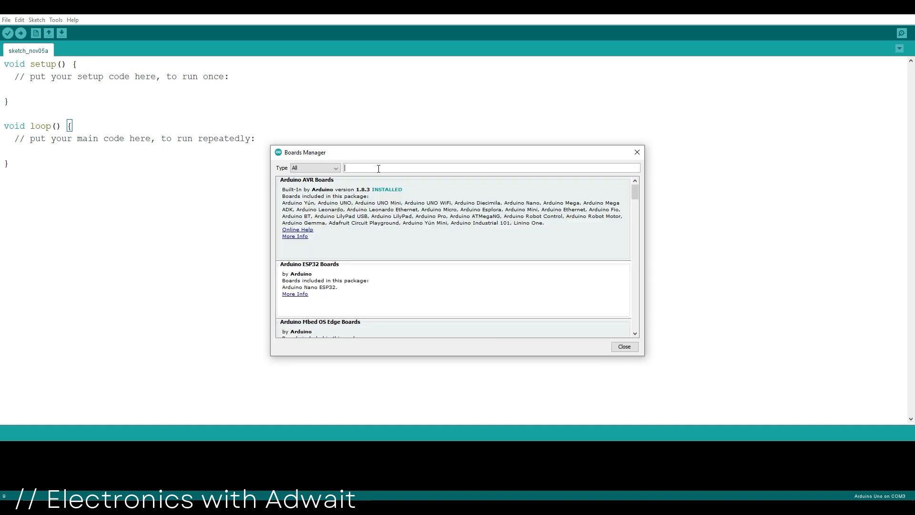
pyautogui.write('esp32')
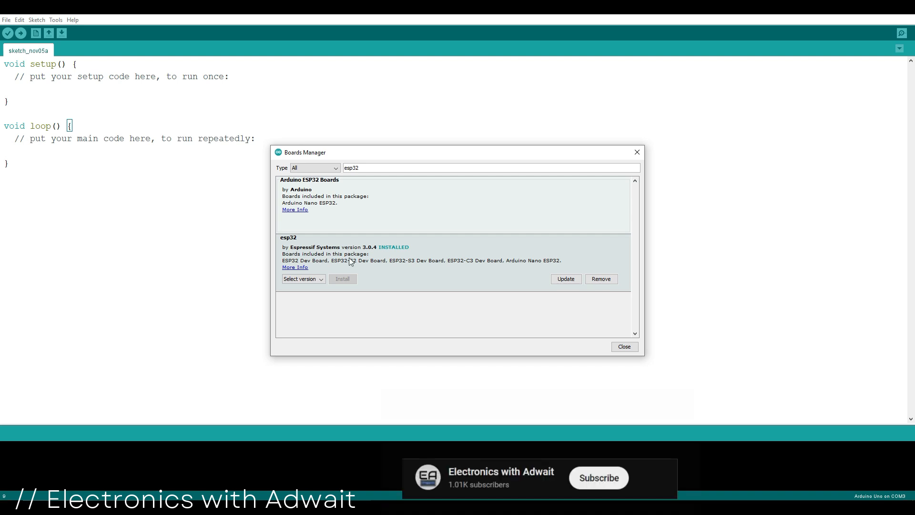
pyautogui.click(599, 478)
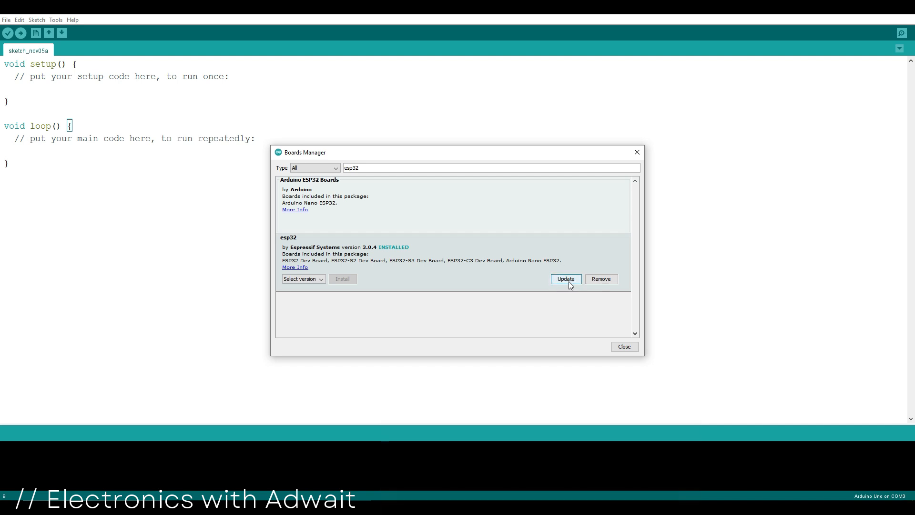
pyautogui.click(625, 347)
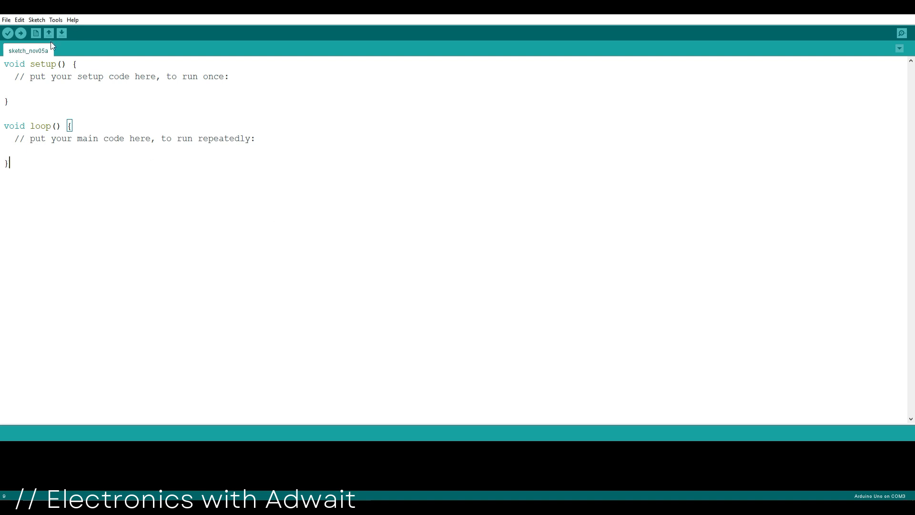
# Select AI Thinker ESP32-CAM from the ESP32 Arduino board list under Tools
pyautogui.click(55, 19)
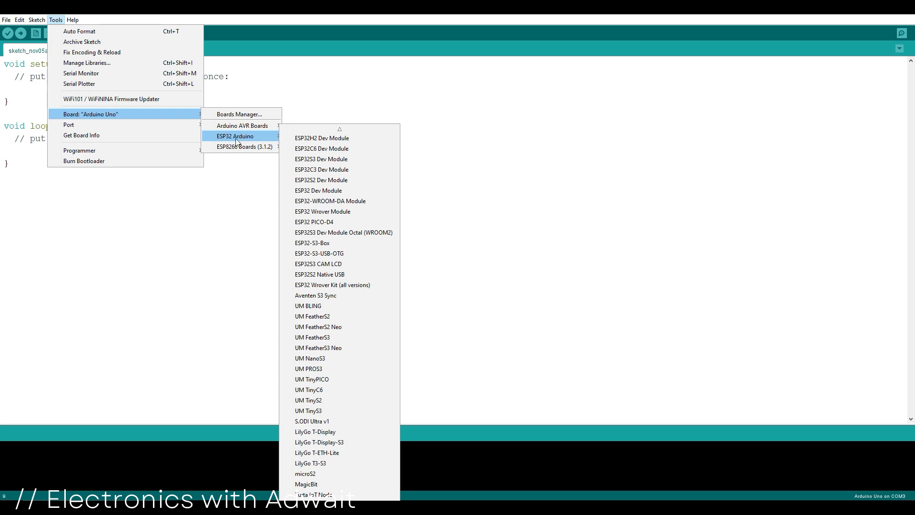
pyautogui.moveTo(328, 221)
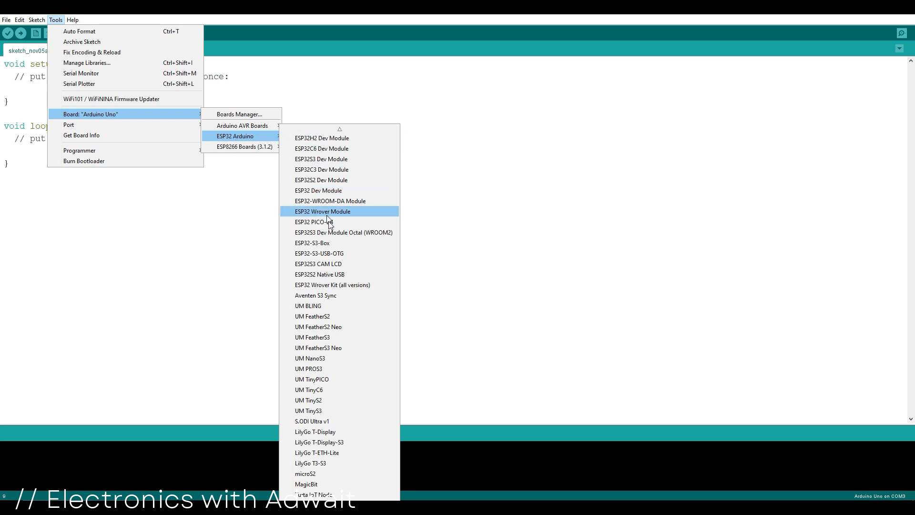
pyautogui.scroll(-3)
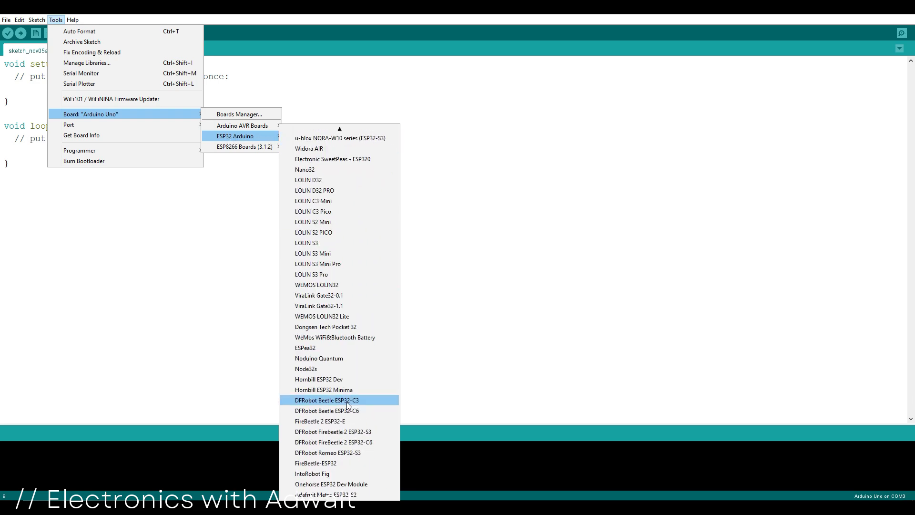
pyautogui.scroll(-3)
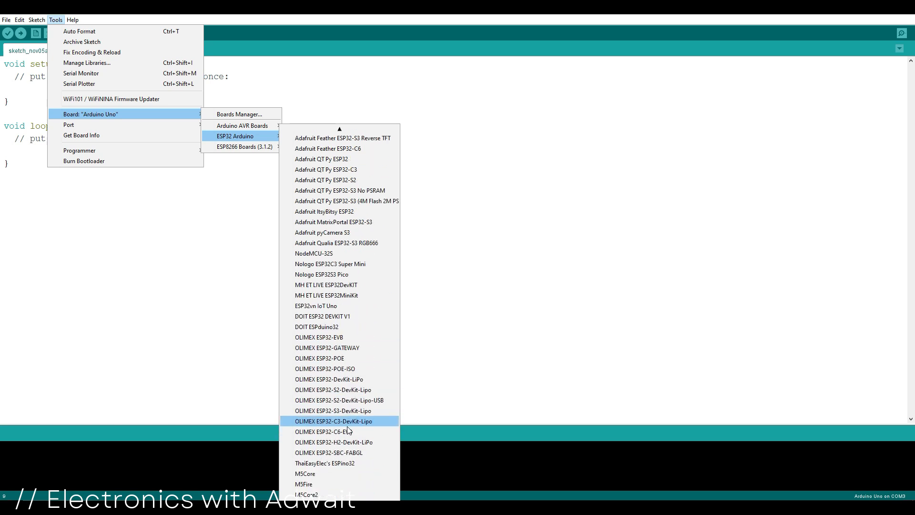
pyautogui.scroll(-3)
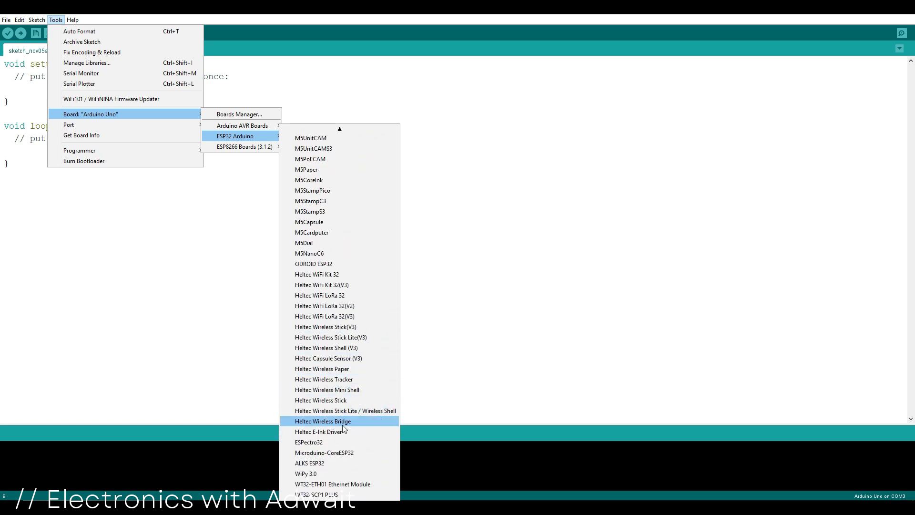
pyautogui.scroll(-3)
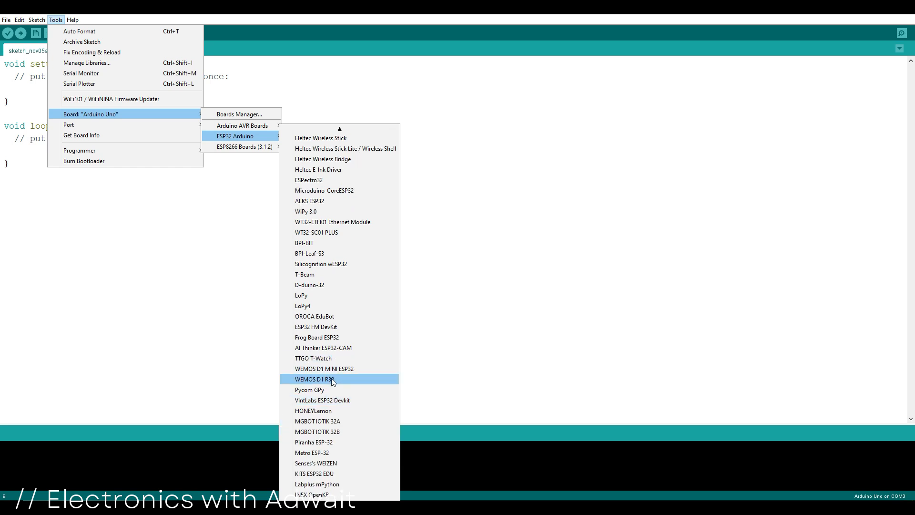
pyautogui.moveTo(329, 351)
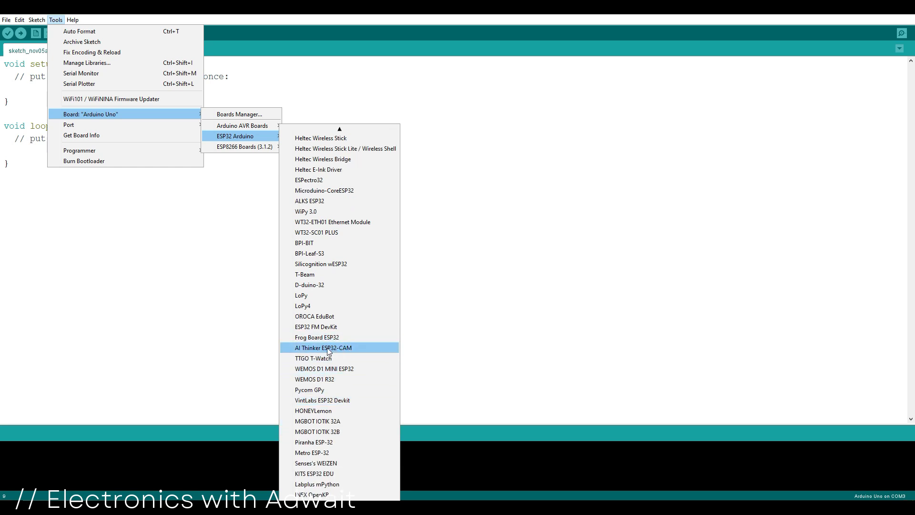
pyautogui.click(322, 347)
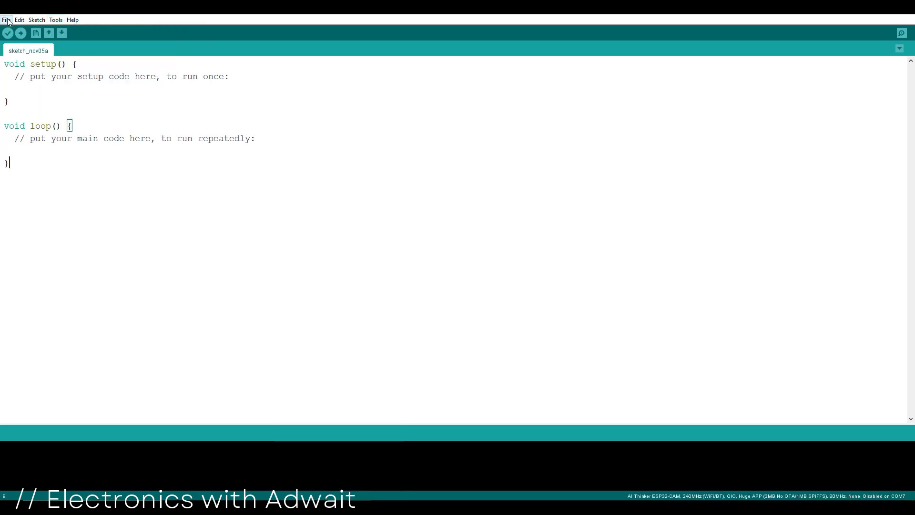
# Reach the ESP32 Camera examples through File > Examples to load CameraWebServer
pyautogui.click(7, 20)
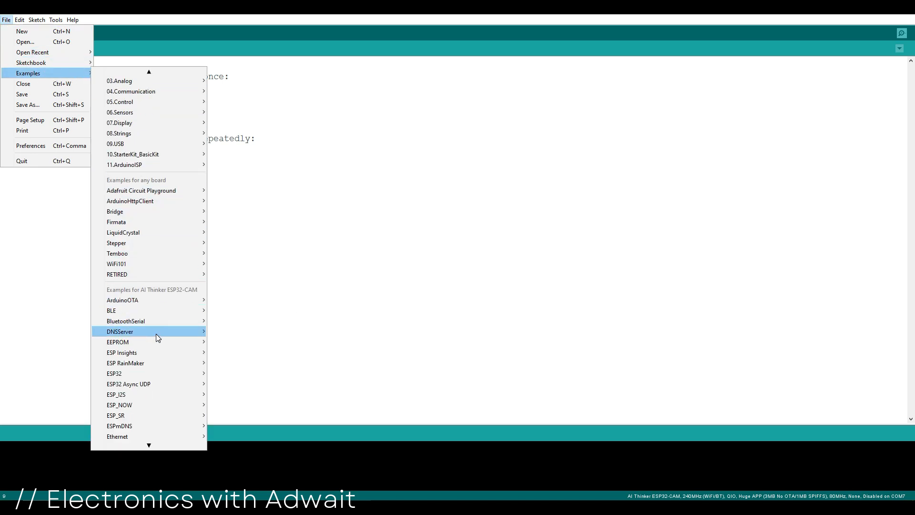
pyautogui.moveTo(119, 299)
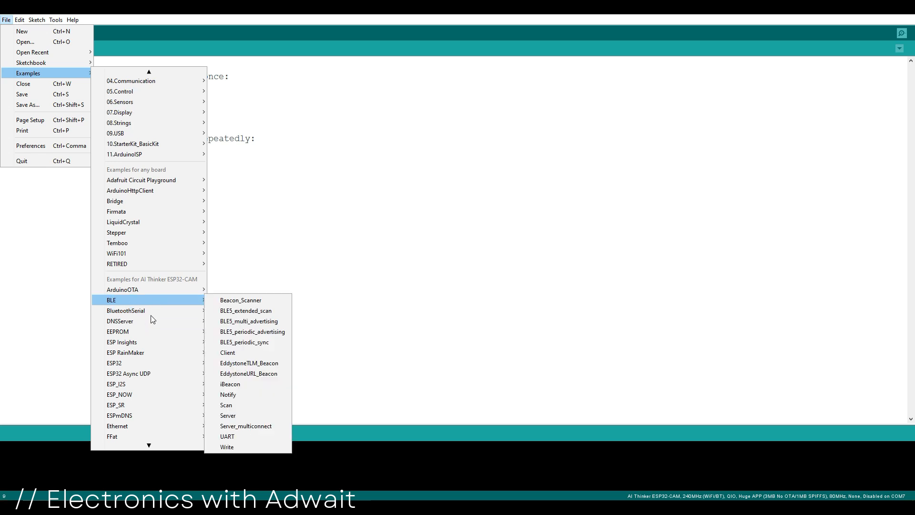
pyautogui.moveTo(138, 290)
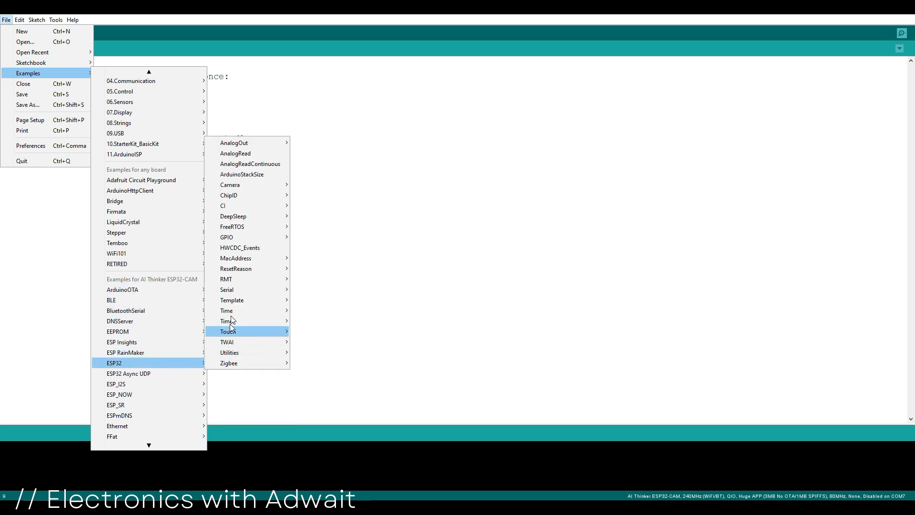
pyautogui.moveTo(230, 185)
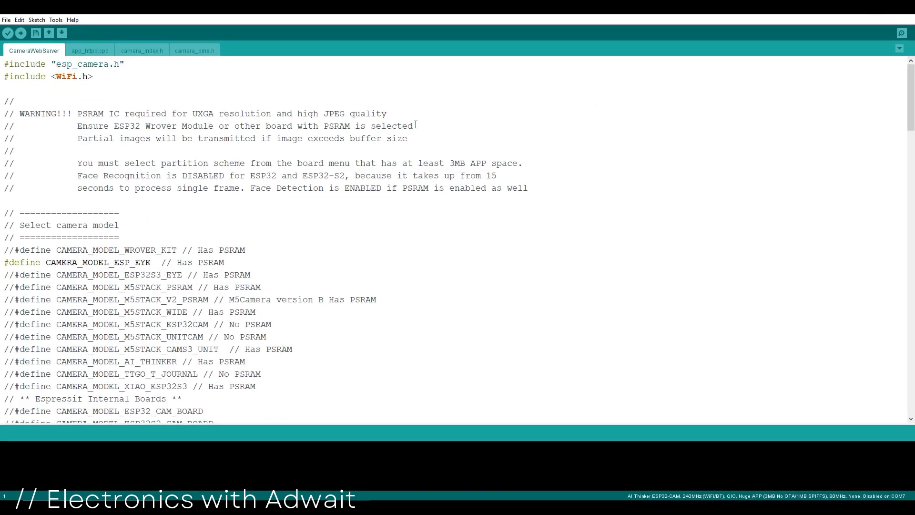
# Comment out #define CAMERA_MODEL_ESP_EYE and uncomment #define CAMERA_MODEL_AI_THINKER
pyautogui.scroll(-3)
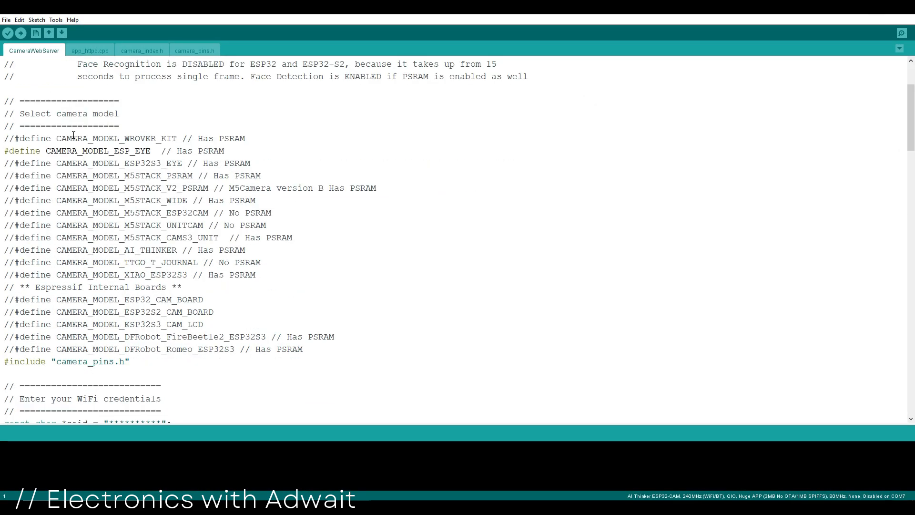
pyautogui.moveTo(19, 114); pyautogui.dragTo(118, 113)
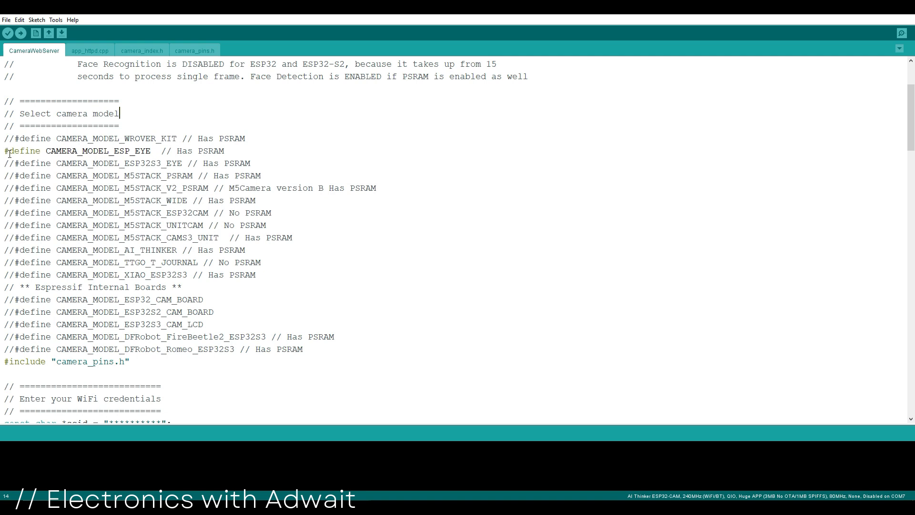
pyautogui.write('//')
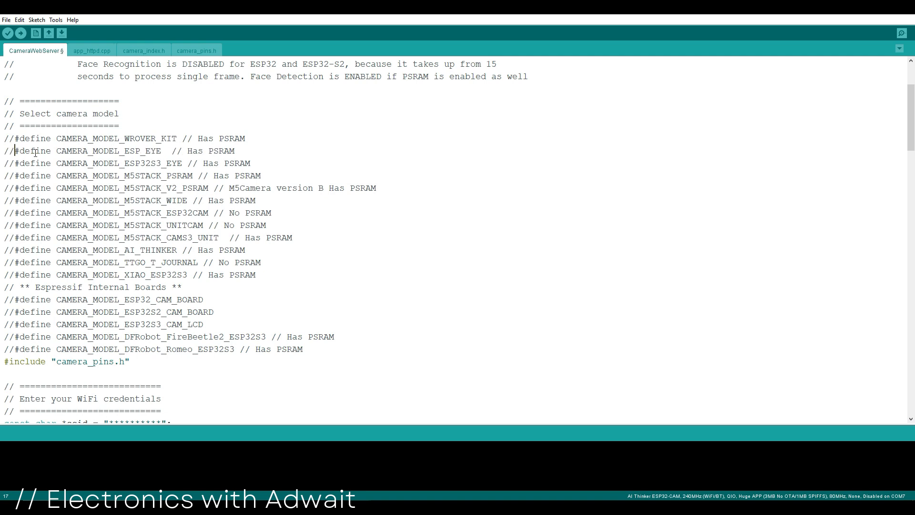
pyautogui.doubleClick(148, 250)
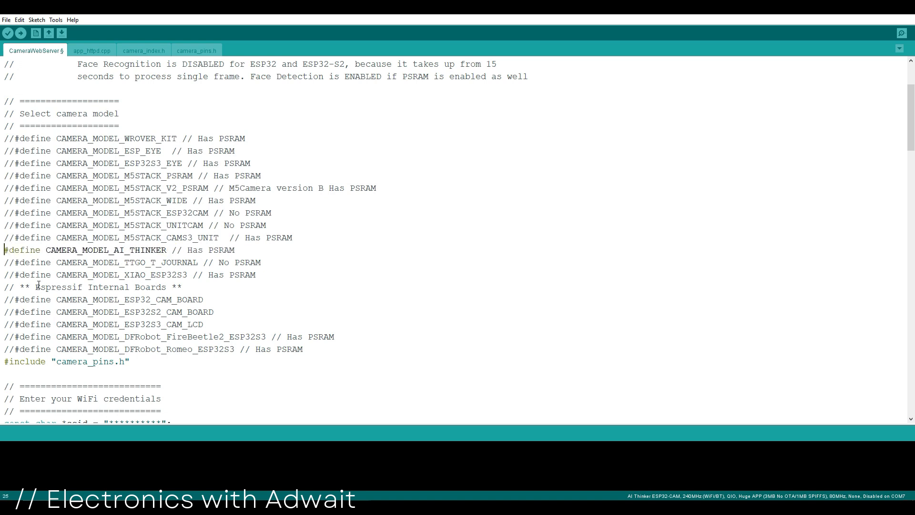
pyautogui.scroll(-3)
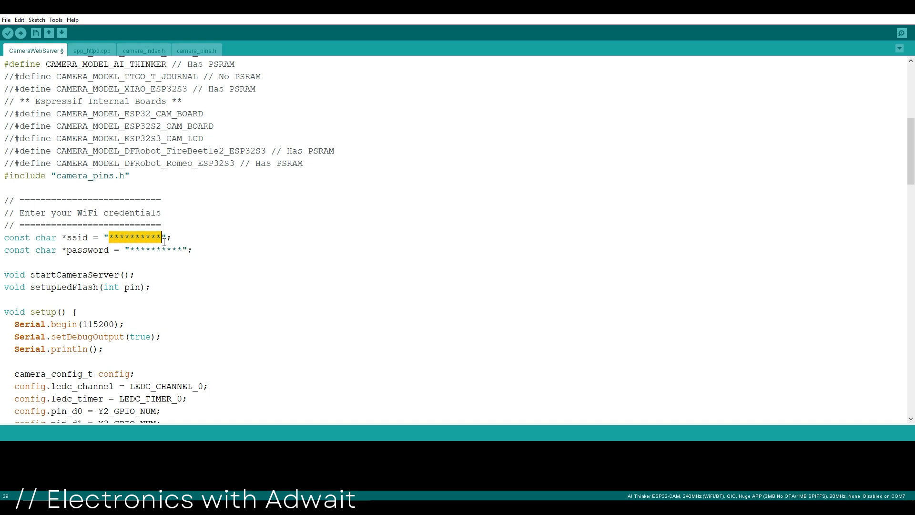
pyautogui.moveTo(203, 267)
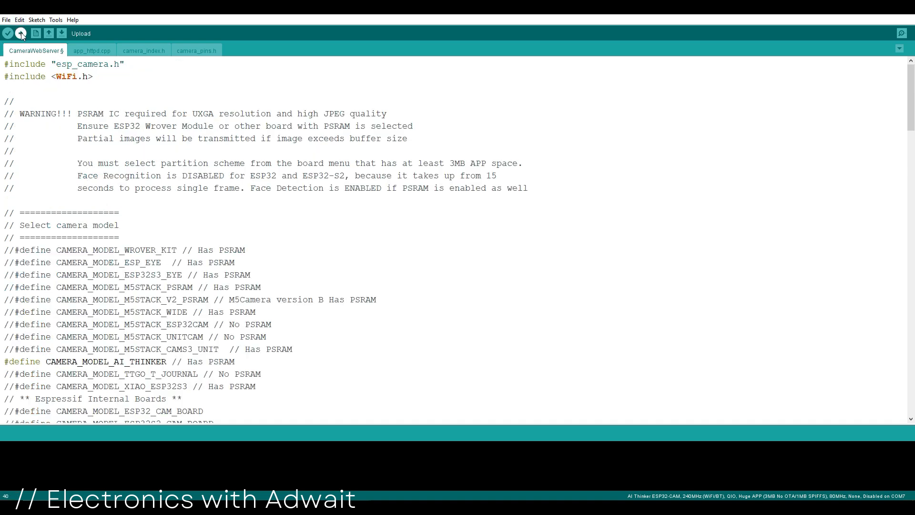
# Compile and upload the CameraWebServer sketch to the ESP32-CAM board
pyautogui.click(21, 33)
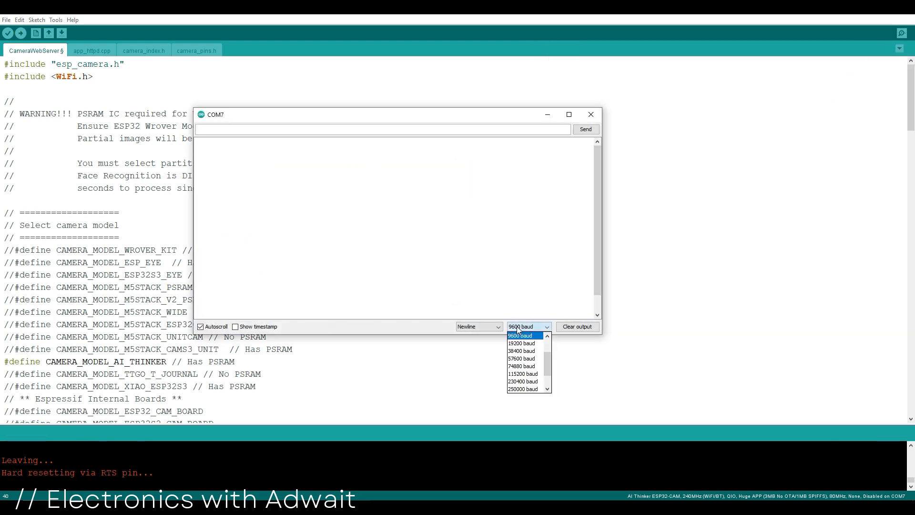
pyautogui.moveTo(532, 375)
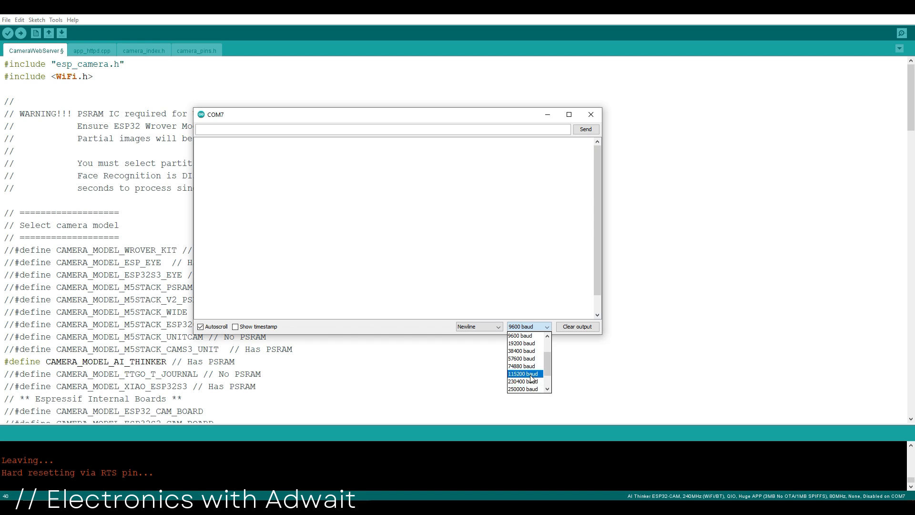
# Set the serial monitor to 115200 baud and select the printed camera IP 192.168.15.140
pyautogui.click(527, 374)
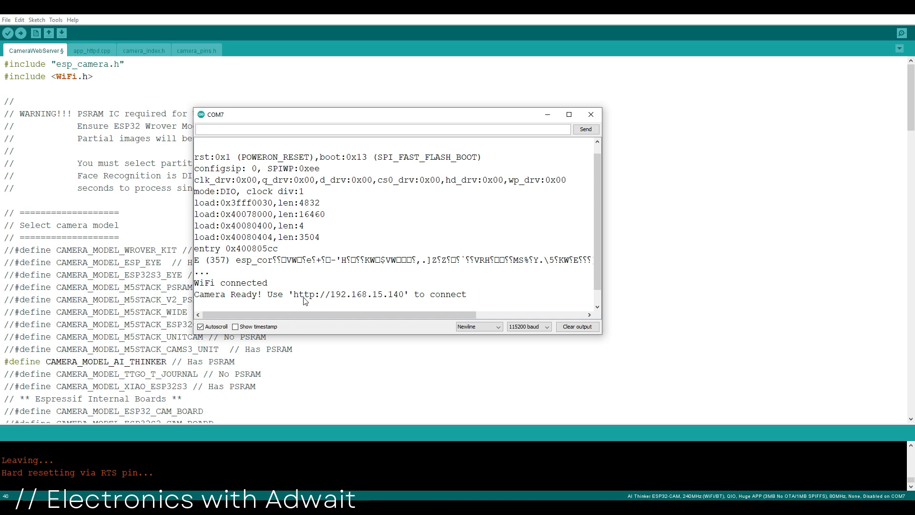
pyautogui.doubleClick(303, 293)
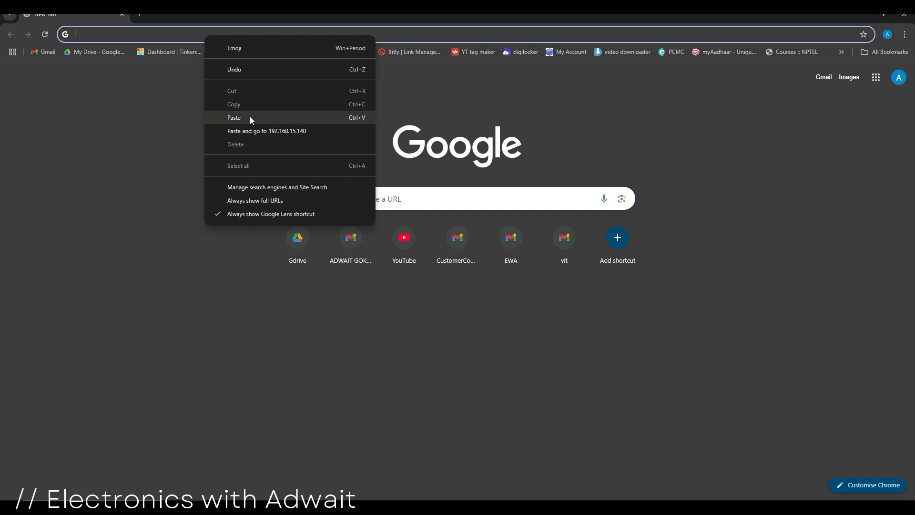
# Load the camera's page in Chrome, set resolution to VGA(640x480) and start the stream
pyautogui.click(235, 117)
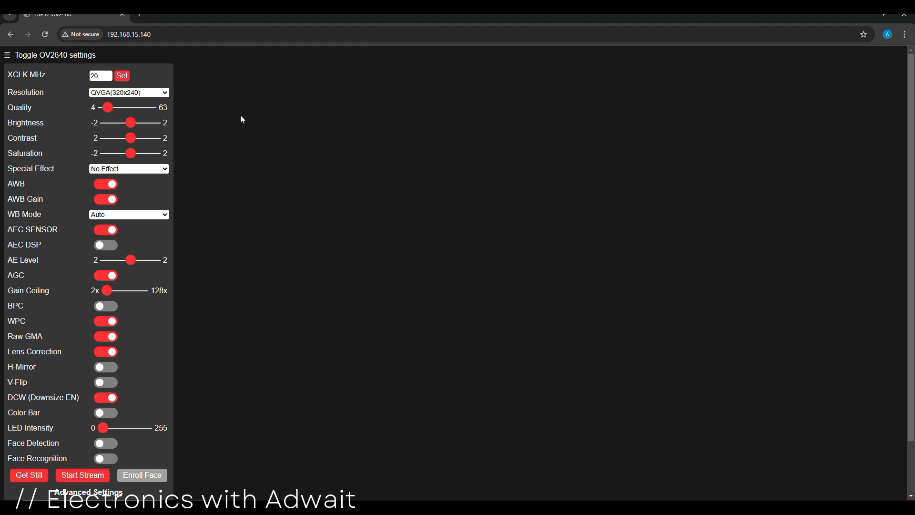
pyautogui.moveTo(153, 94)
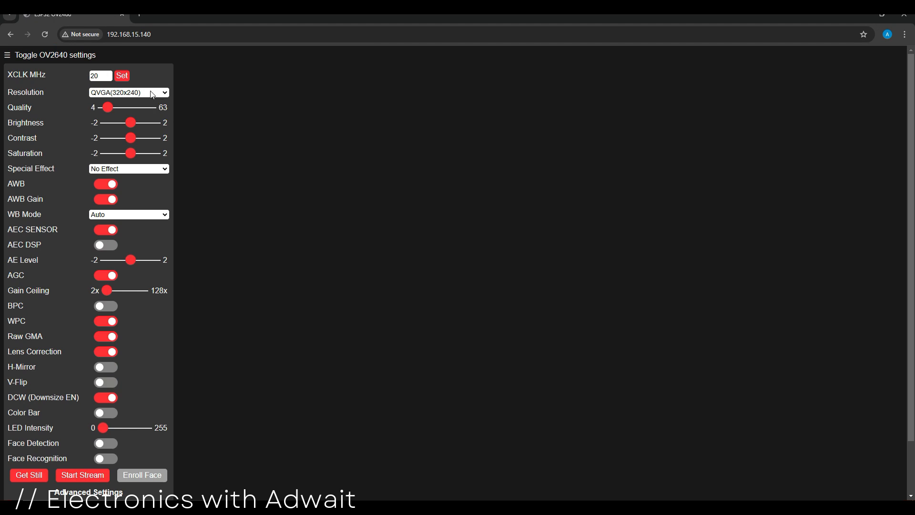
pyautogui.click(128, 93)
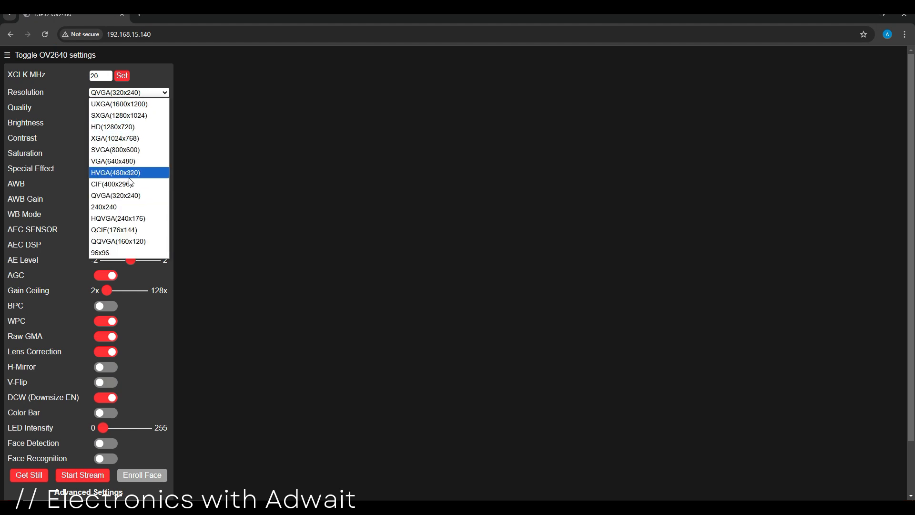
pyautogui.click(113, 161)
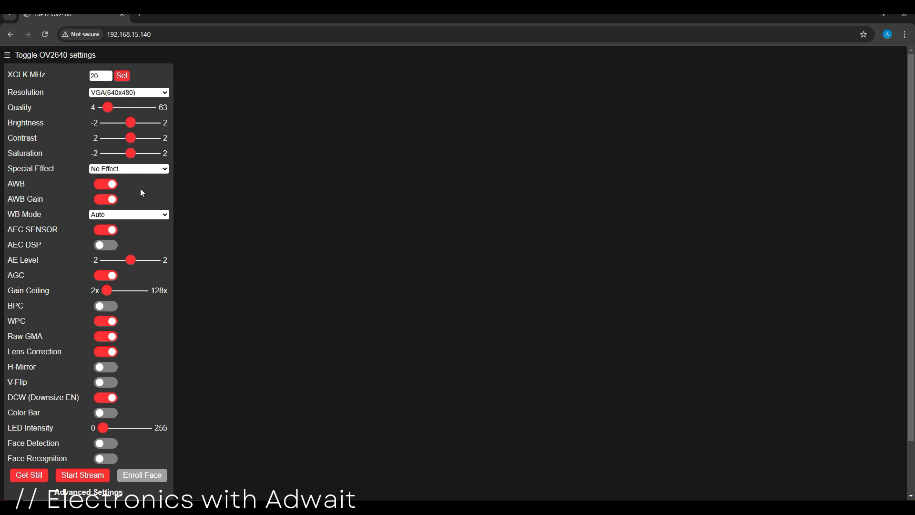
pyautogui.moveTo(84, 396)
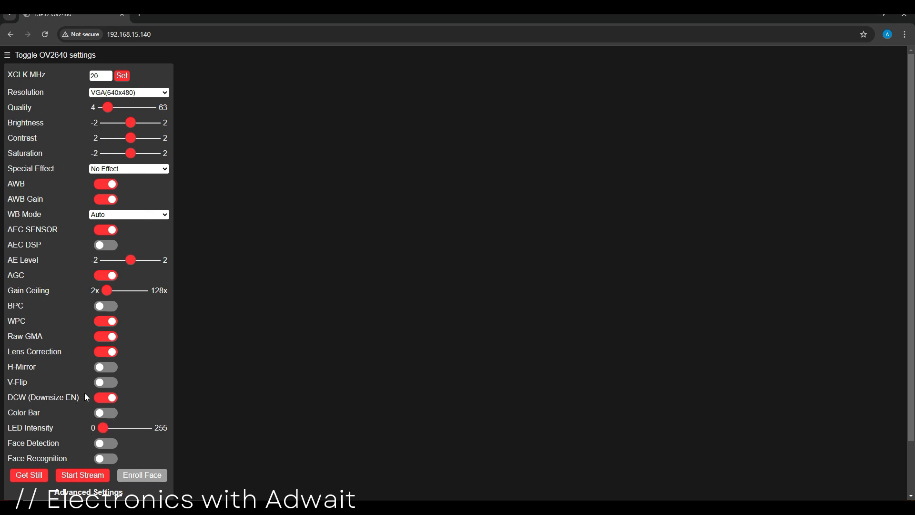
pyautogui.click(82, 475)
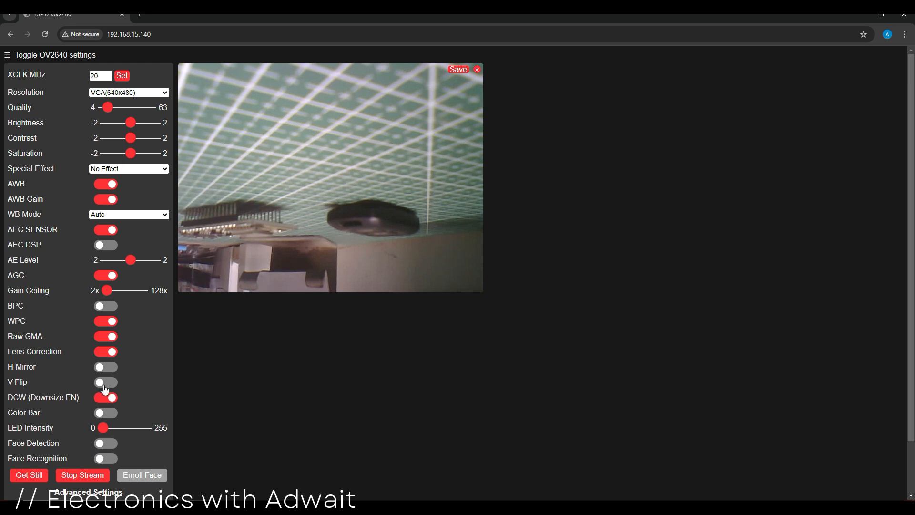
# Enable V-Flip for an upright image, try SVGA(800x600), then return to VGA(640x480)
pyautogui.click(105, 382)
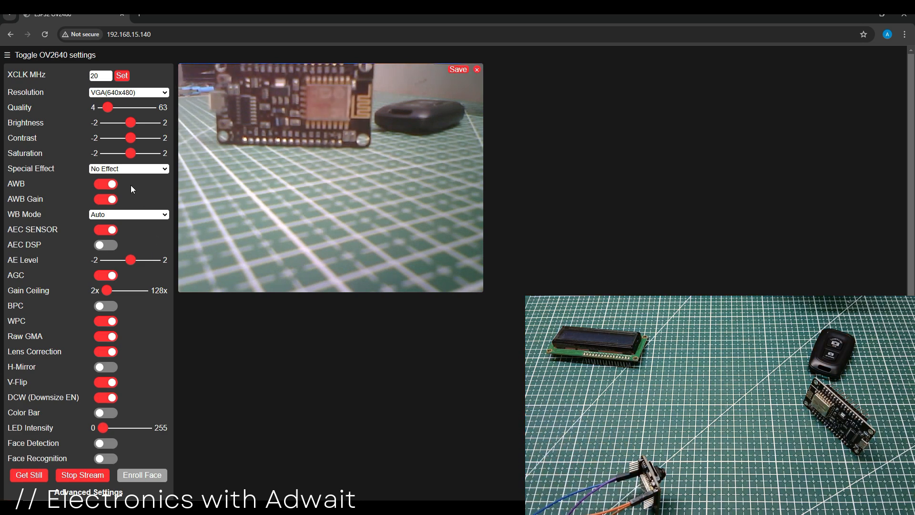
pyautogui.click(128, 92)
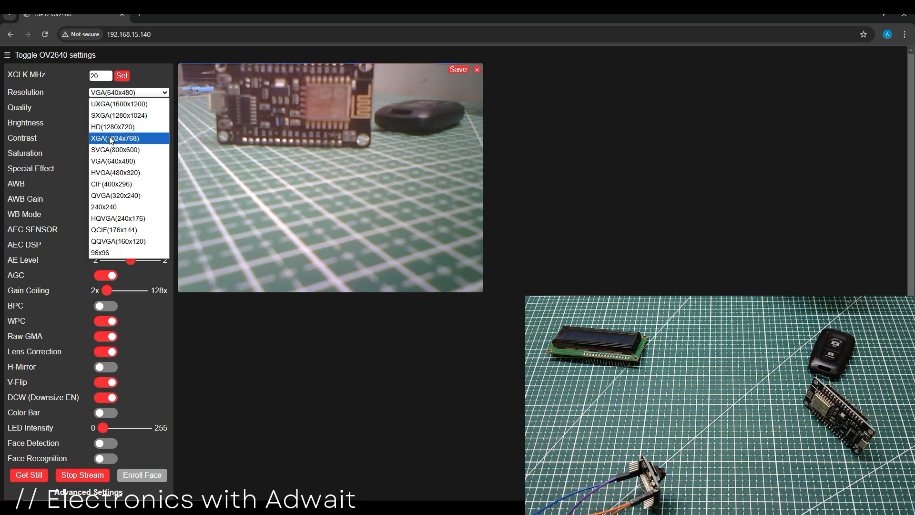
pyautogui.click(114, 149)
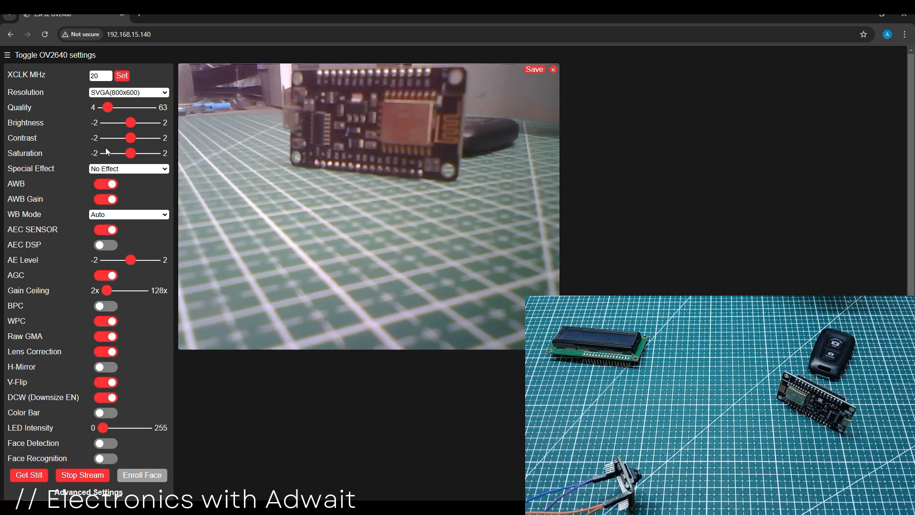
pyautogui.click(128, 92)
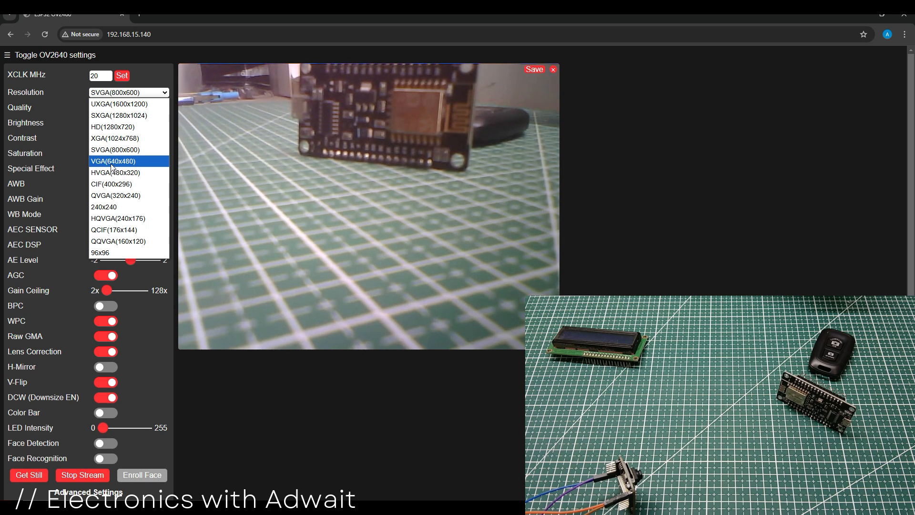
pyautogui.click(112, 161)
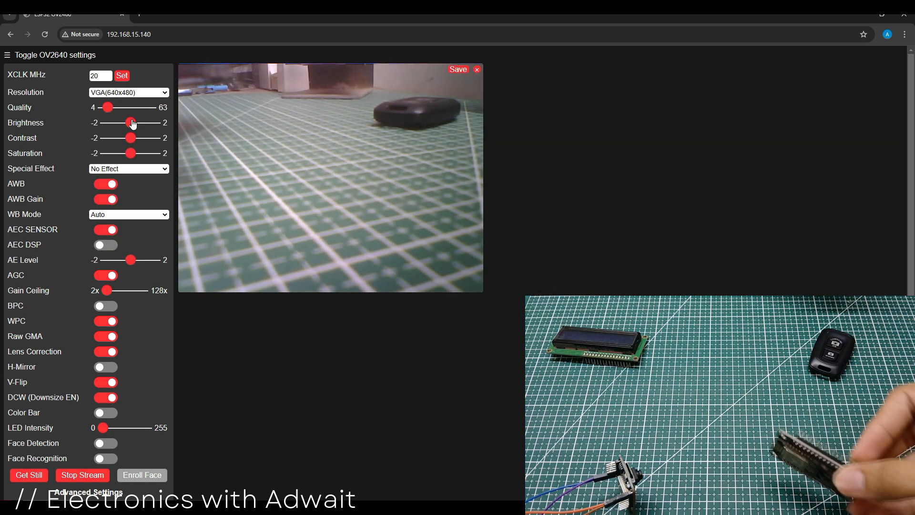
pyautogui.click(128, 168)
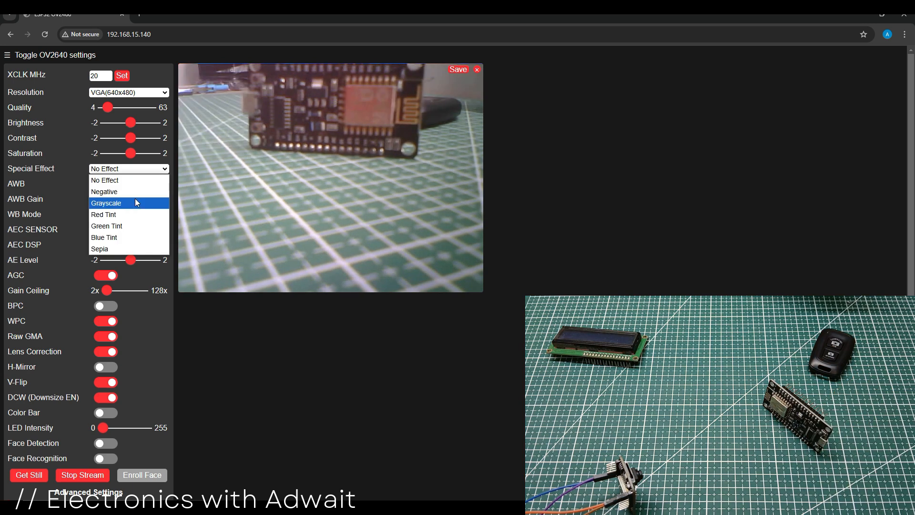
pyautogui.click(105, 203)
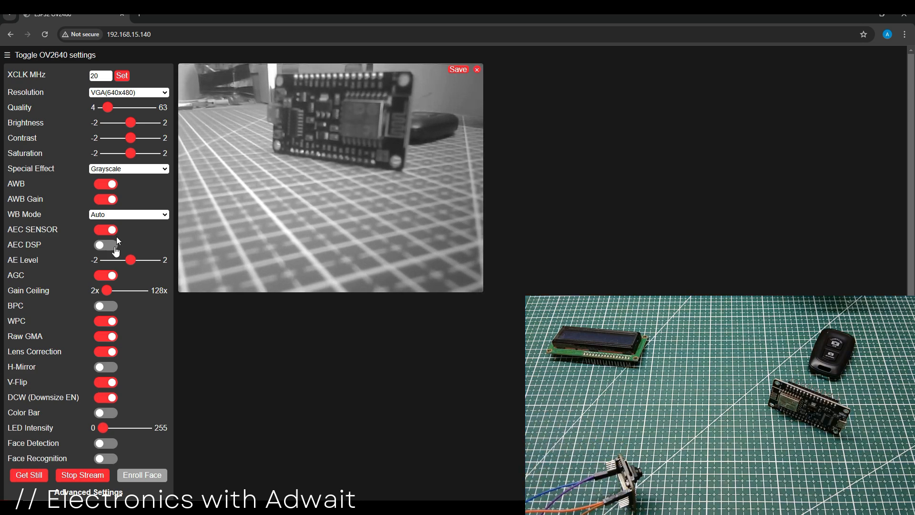
pyautogui.click(128, 167)
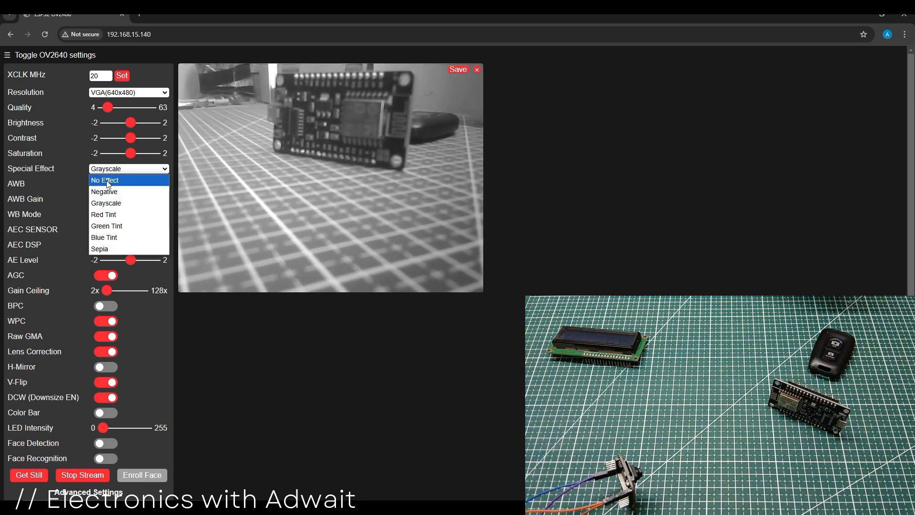
pyautogui.click(104, 191)
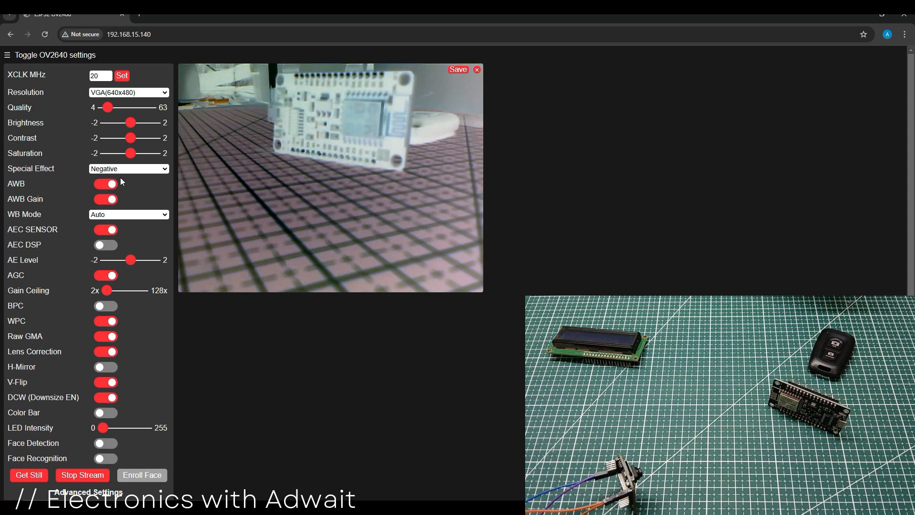
pyautogui.click(128, 169)
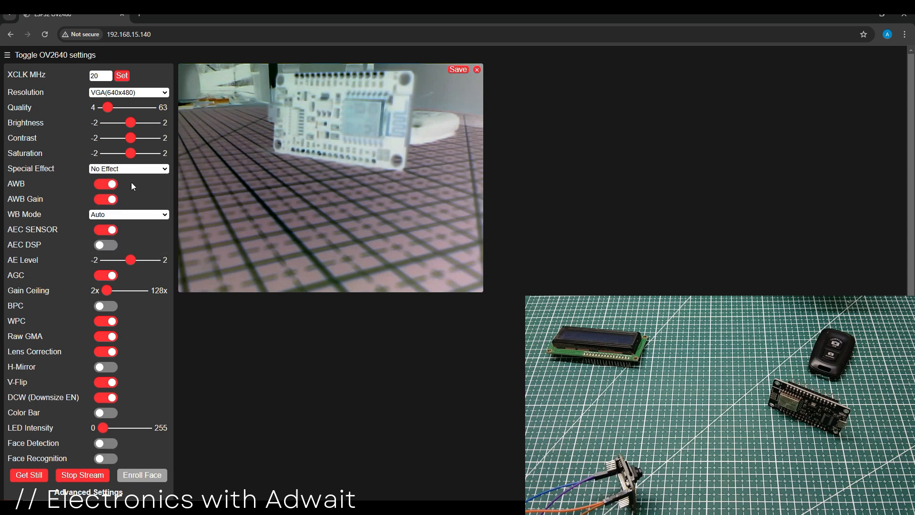
pyautogui.moveTo(155, 271)
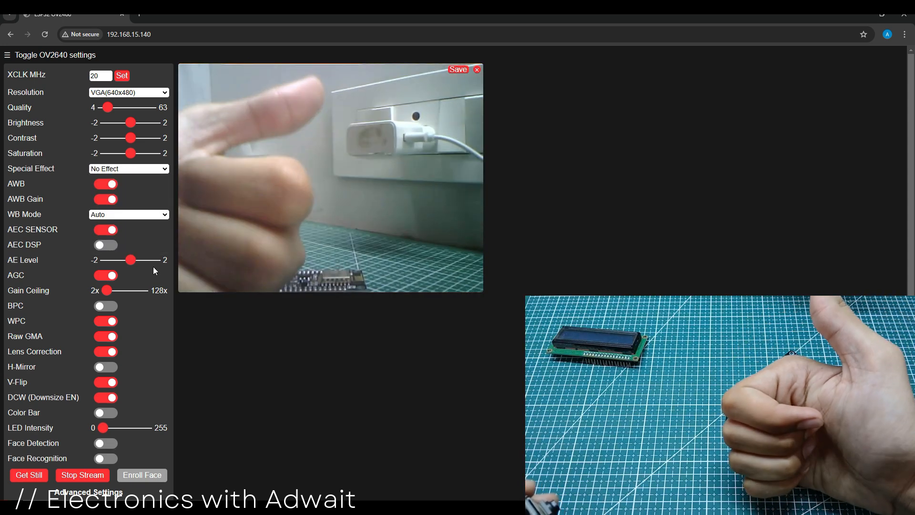